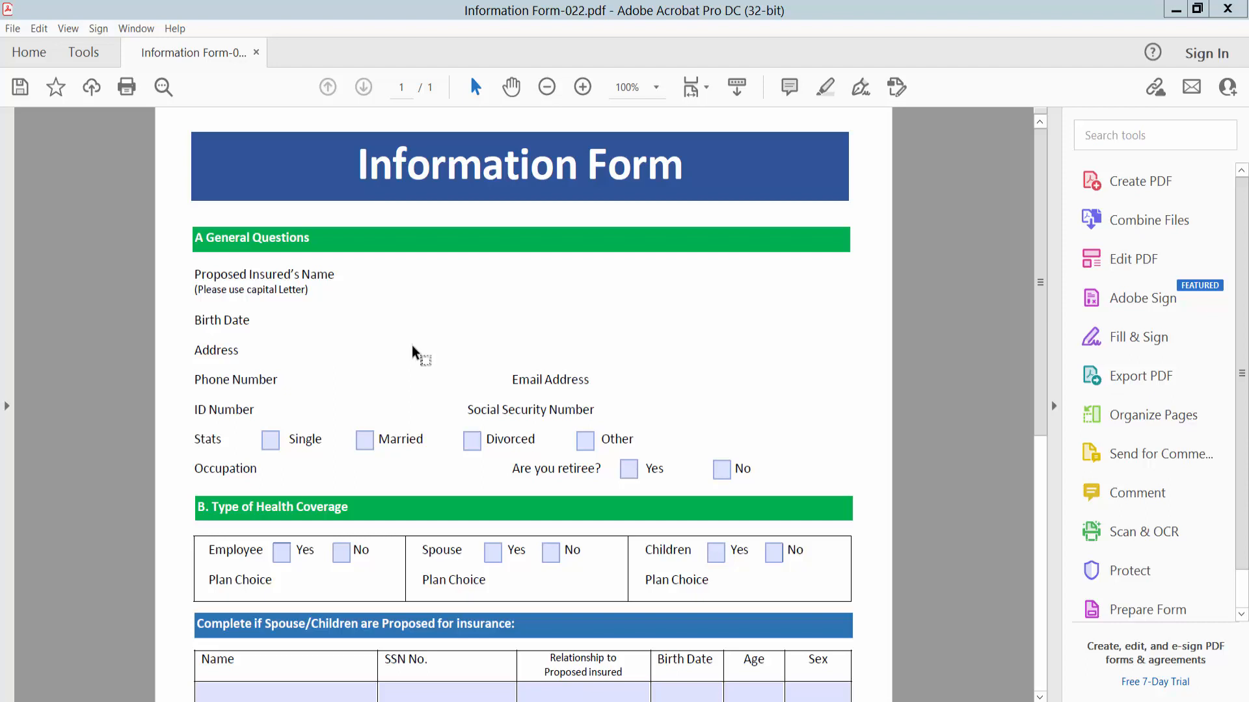
mouse_move(761, 35)
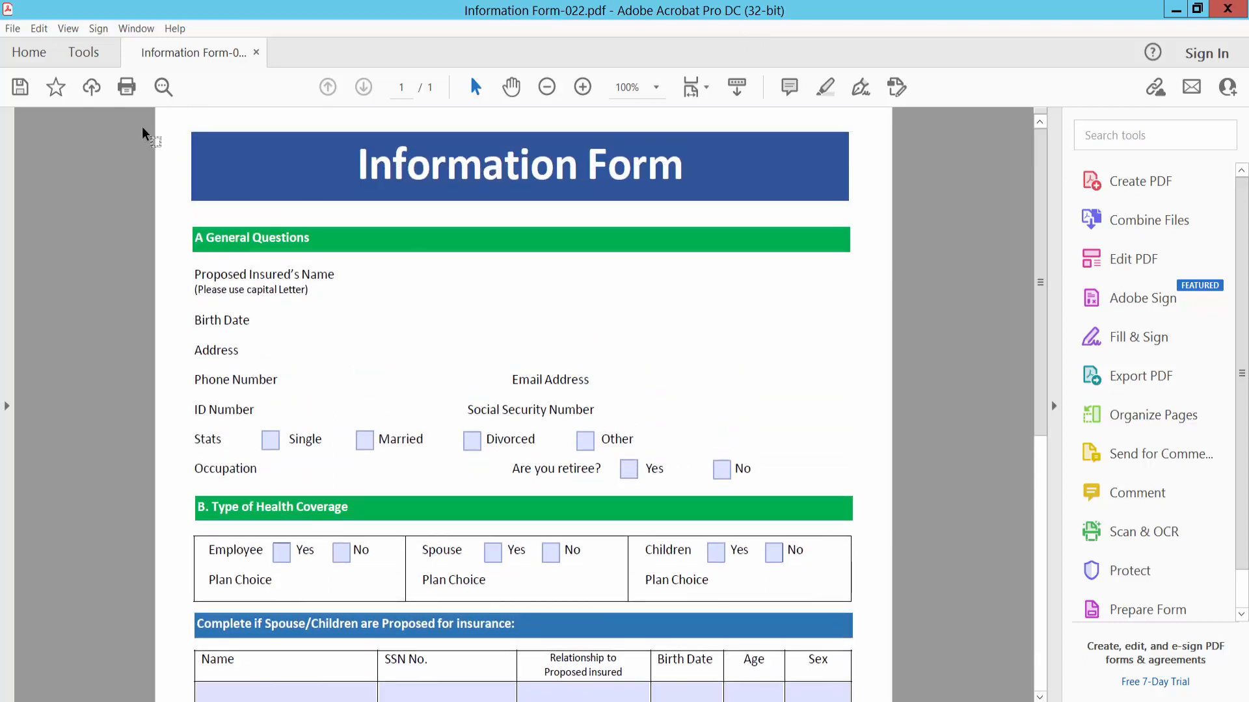
- Browse the Tools collection down to Forms & Signatures to reach Prepare Form
click(83, 52)
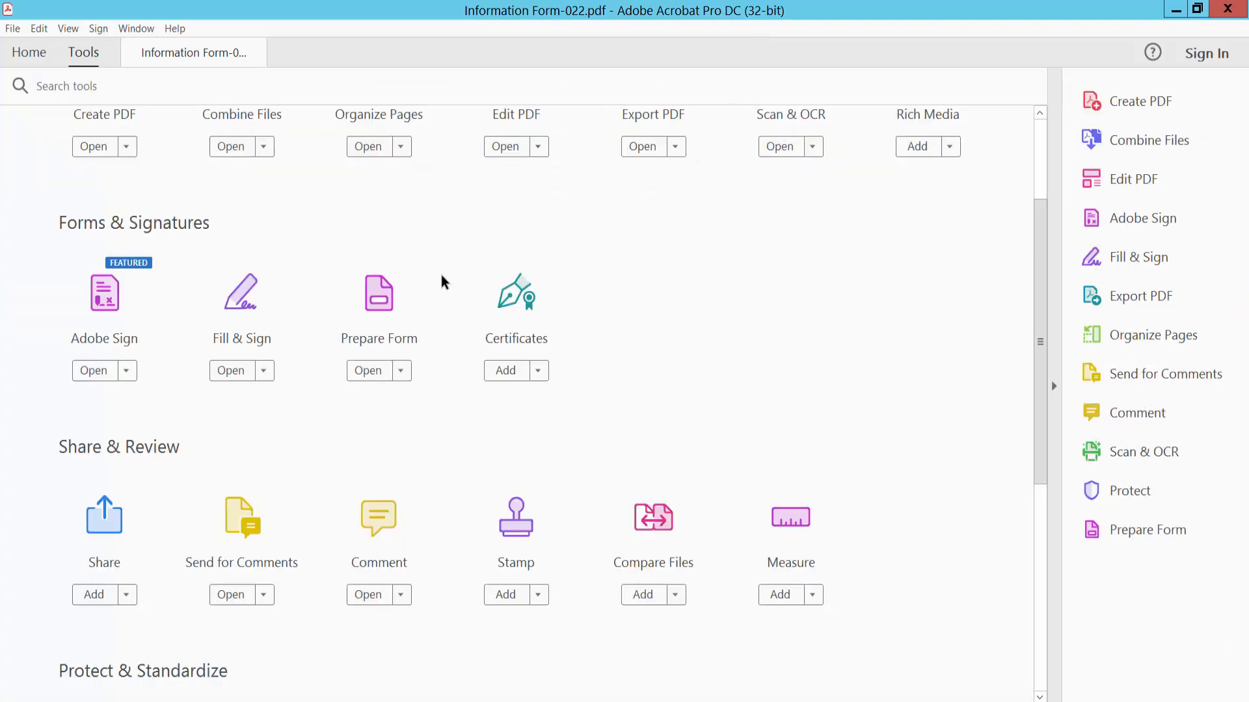
scroll(down, 3)
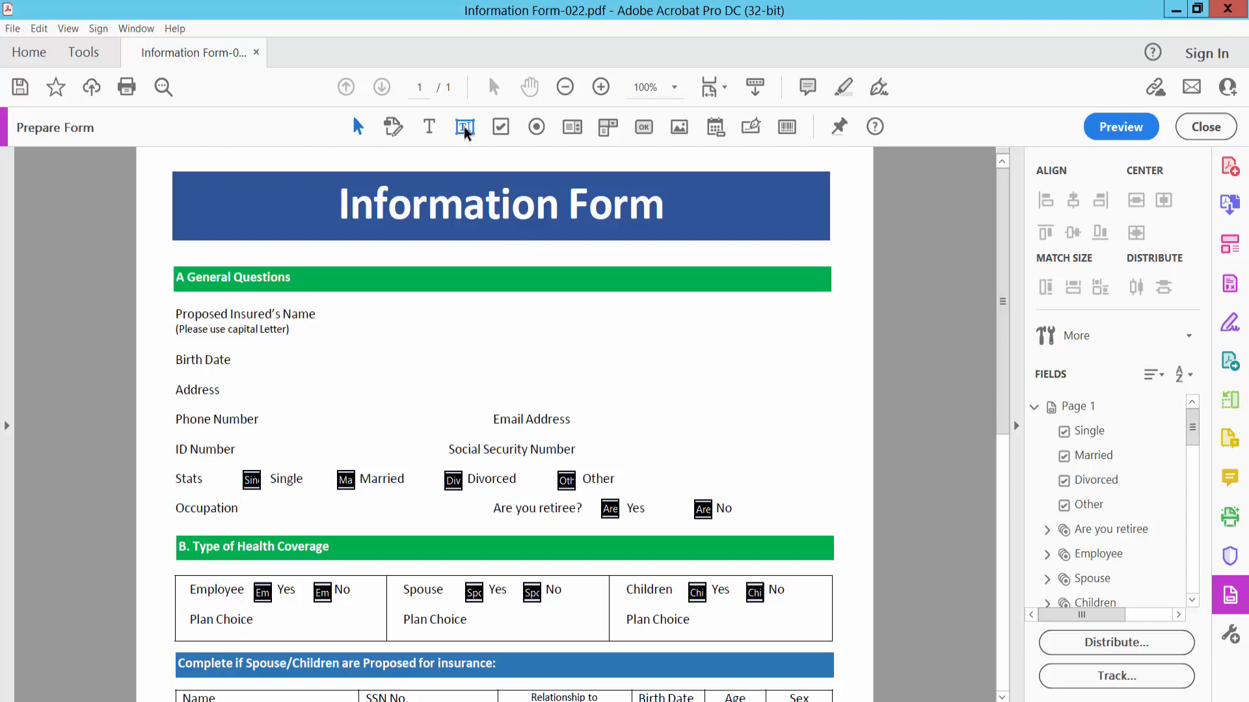
- Place text field Text7 beside Proposed Insured's Name and bring up its full properties
click(464, 126)
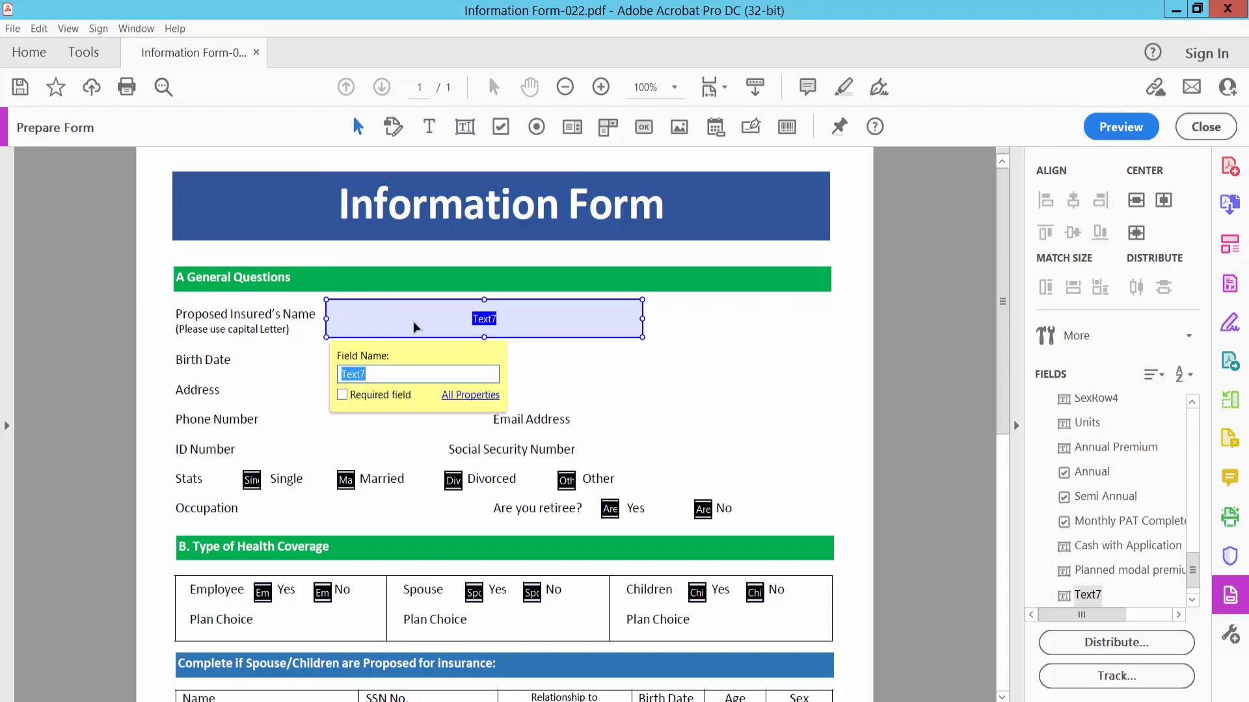
click(469, 395)
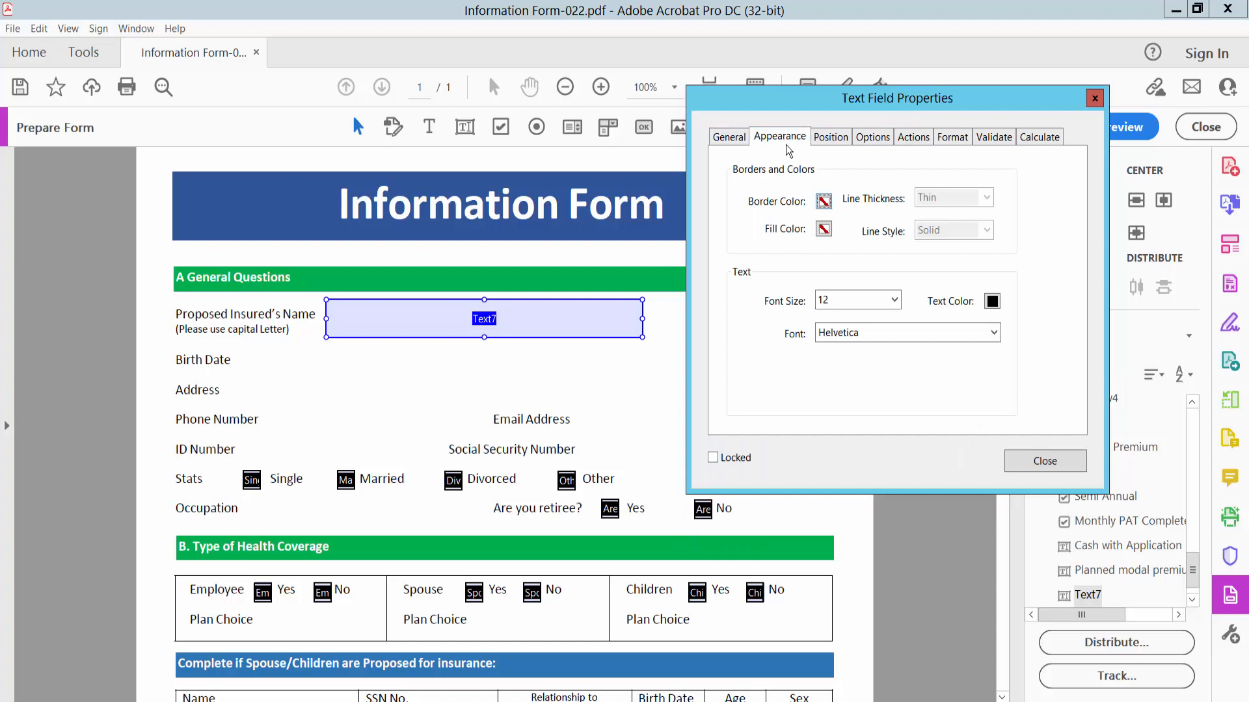
mouse_move(851, 260)
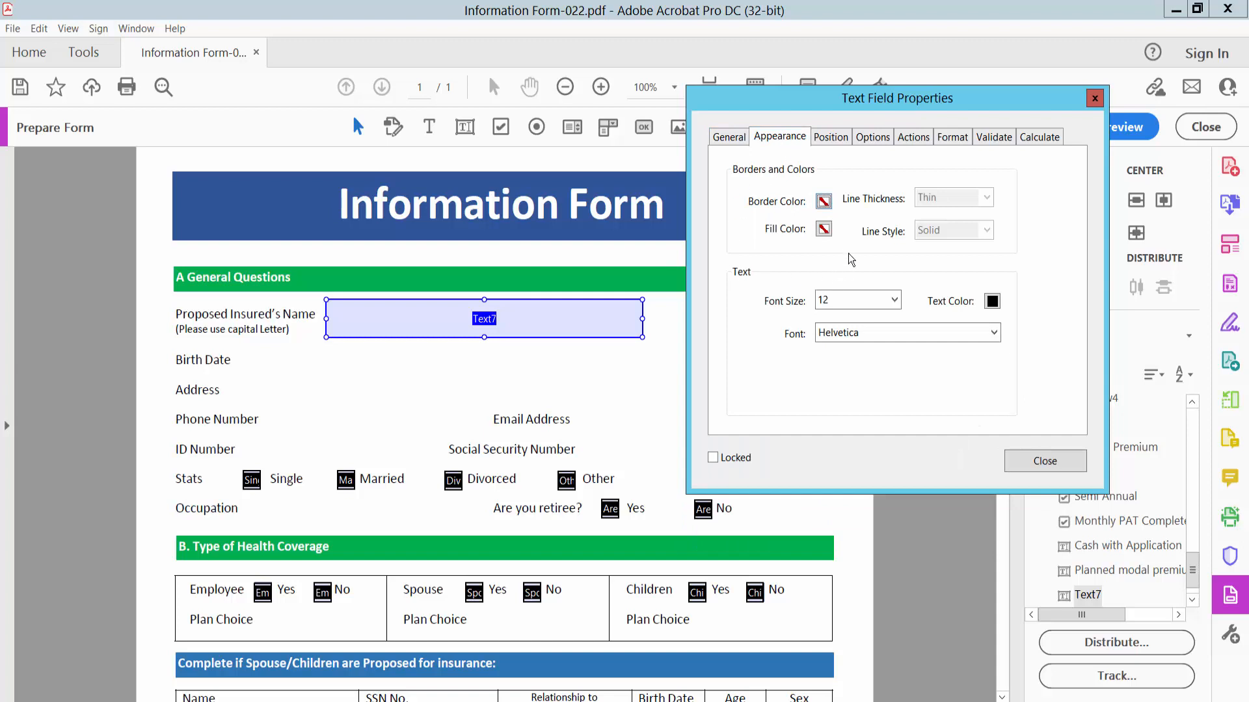
- Give Text7 a purple border with Medium line thickness and preview the form
click(823, 200)
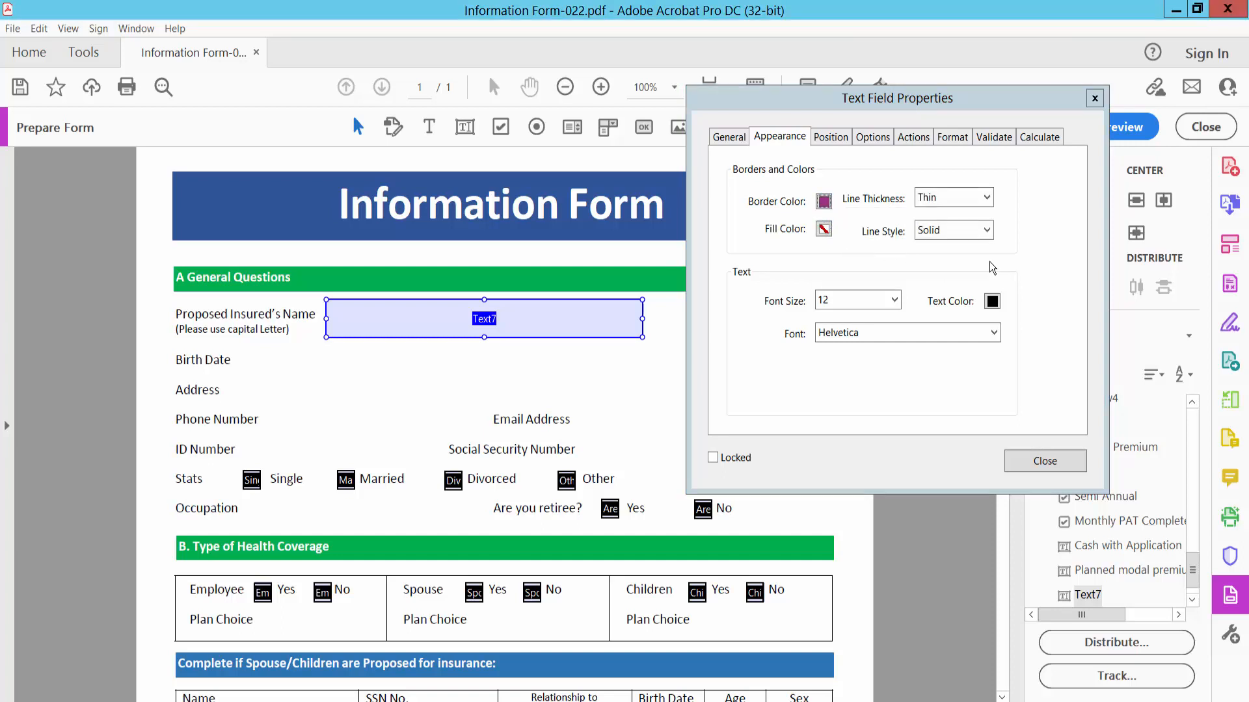
click(986, 197)
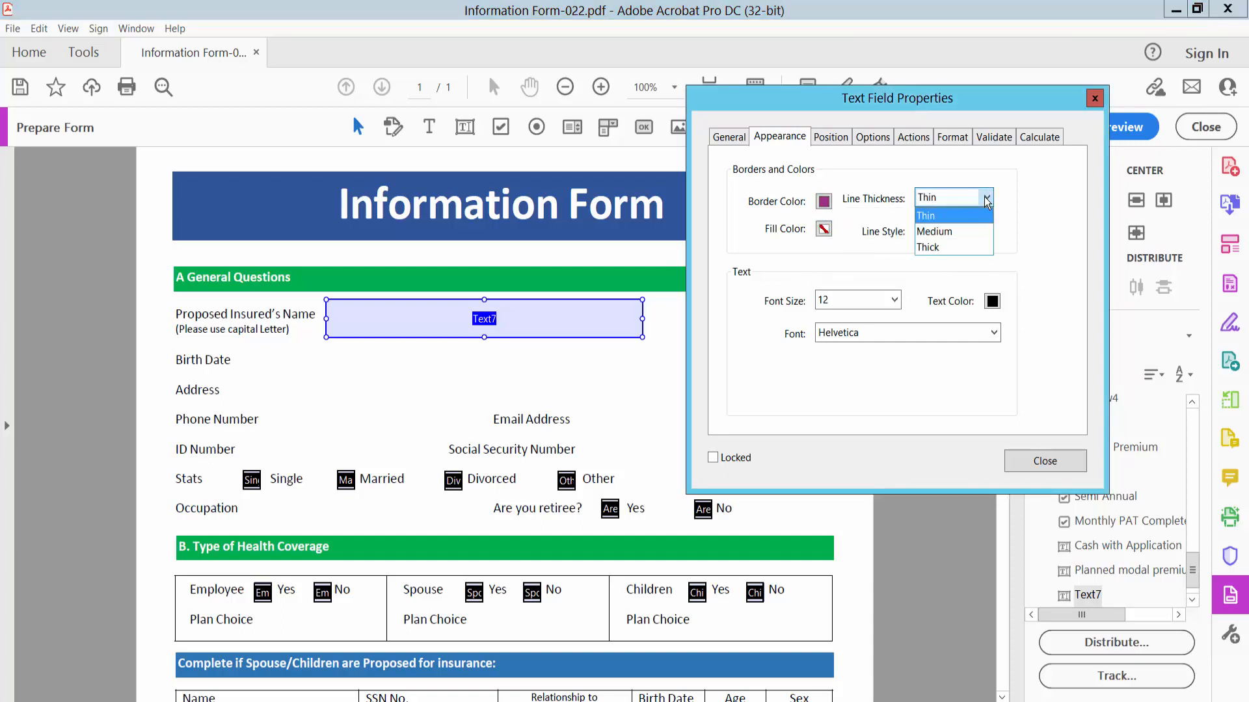
mouse_move(952, 232)
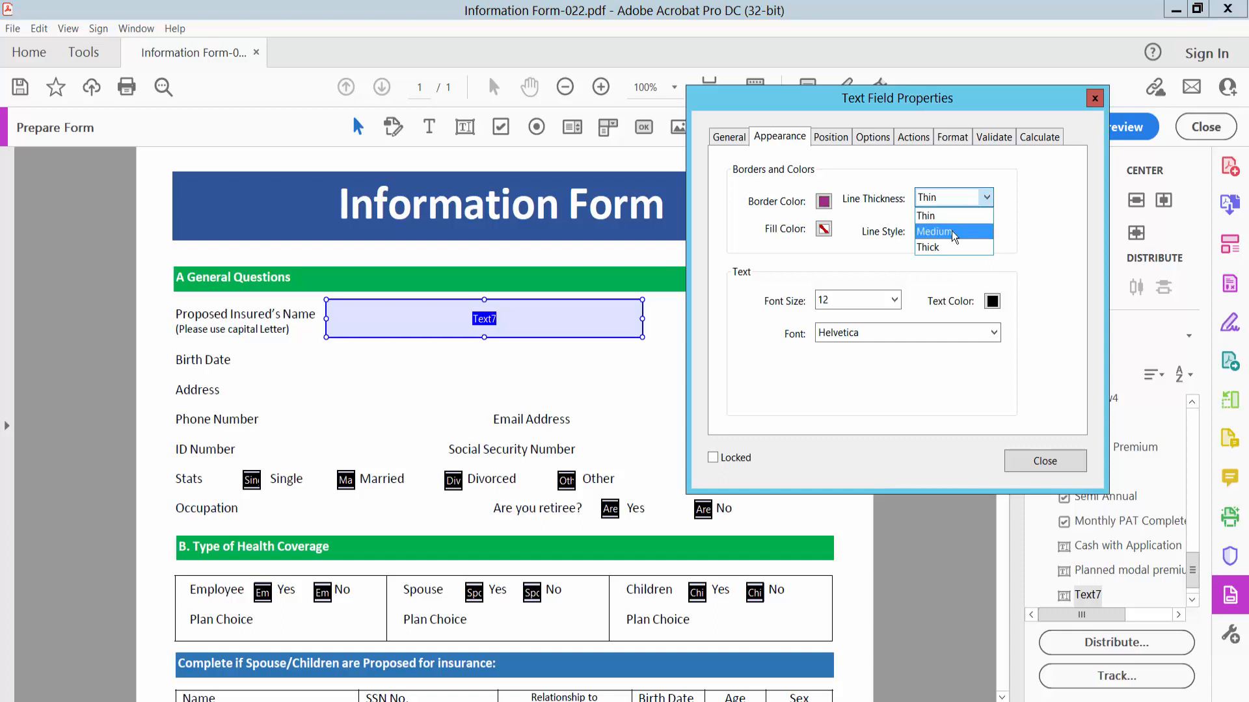
click(934, 232)
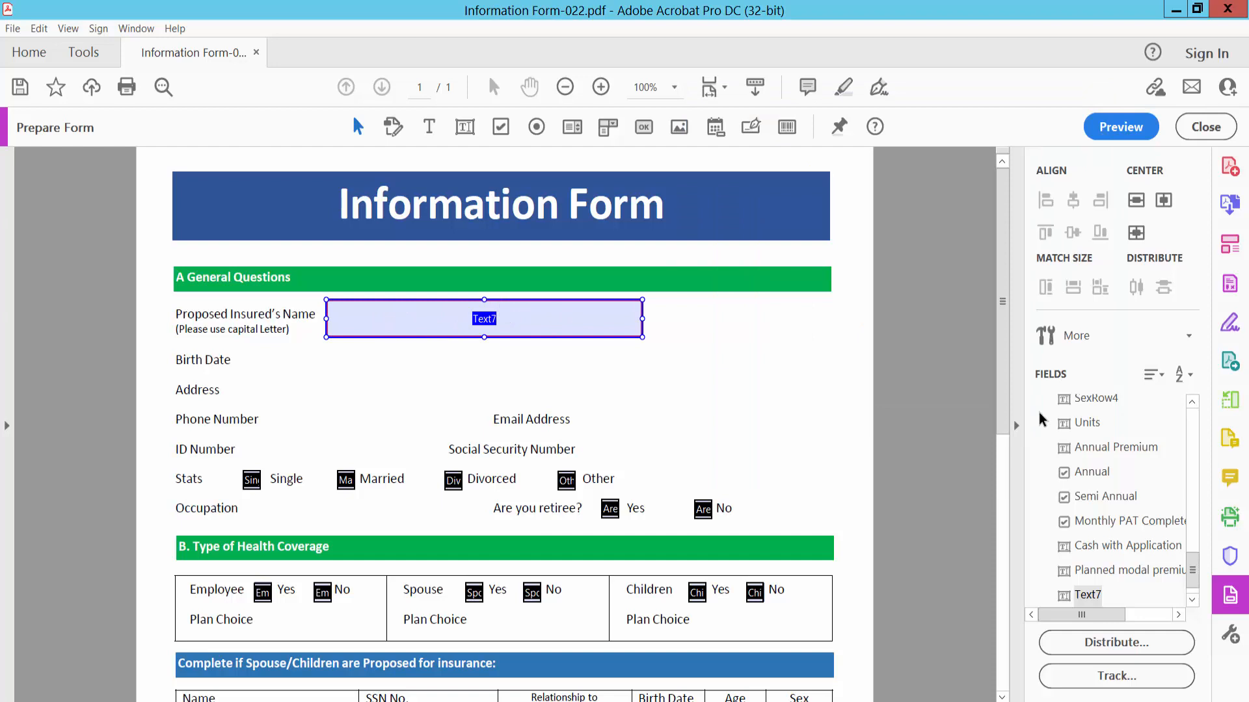
click(1120, 126)
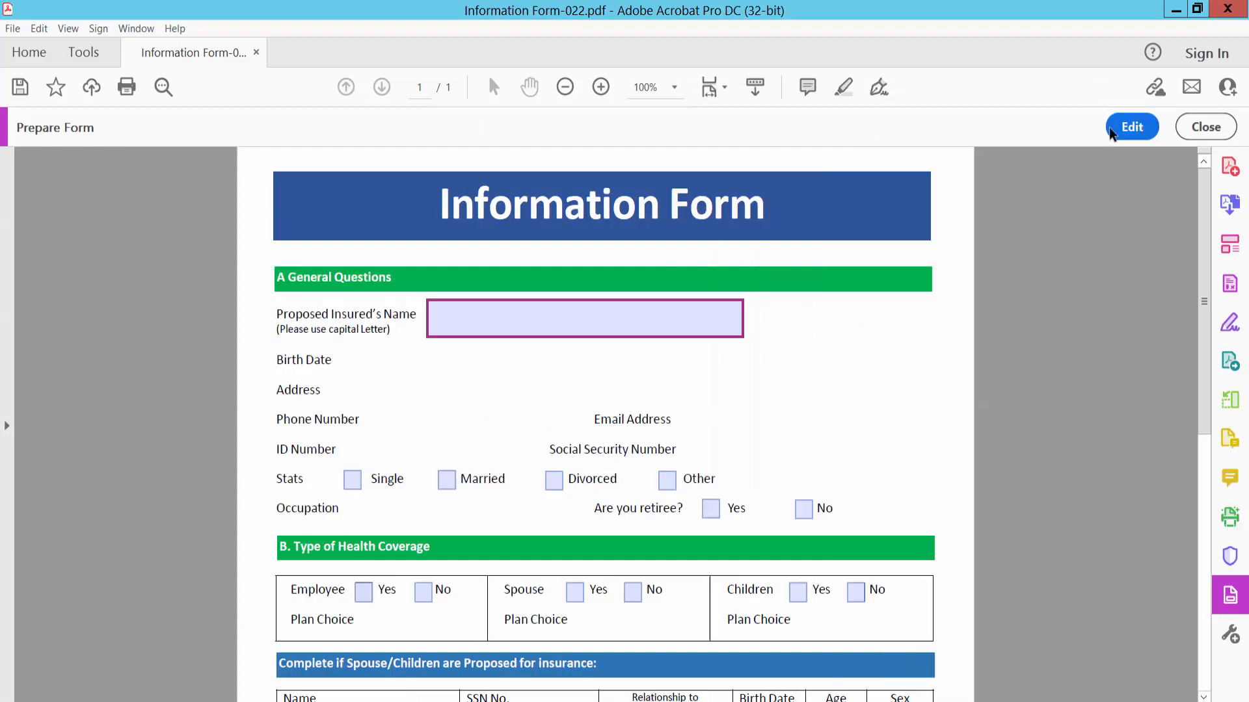
- Type 'you na' into the name field in preview, then return to editing and SSN NoRow1's properties
click(584, 317)
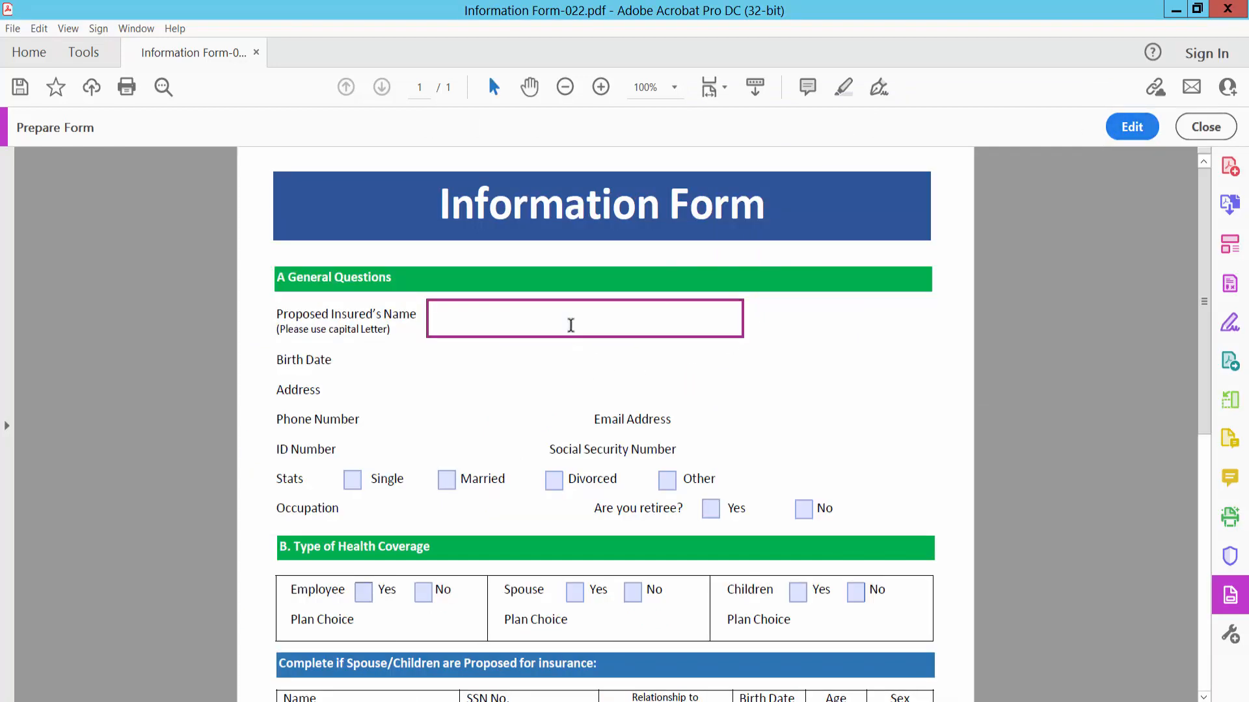
text(you na)
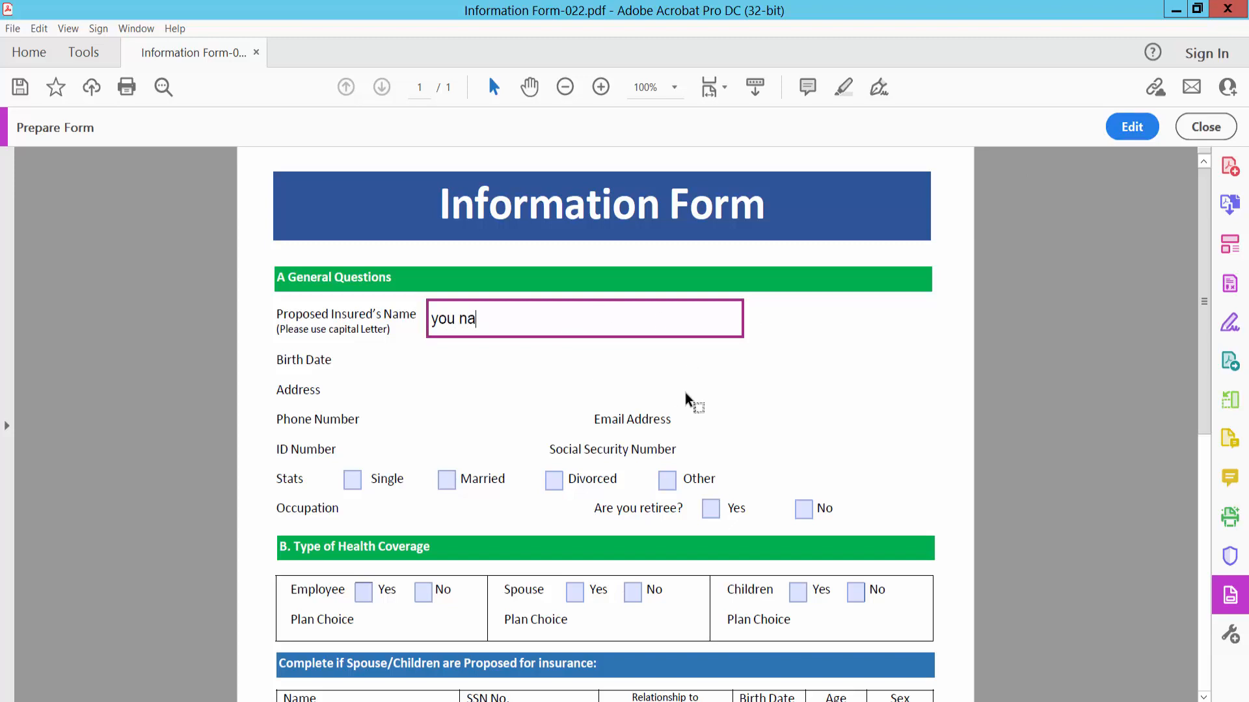
scroll(down, 3)
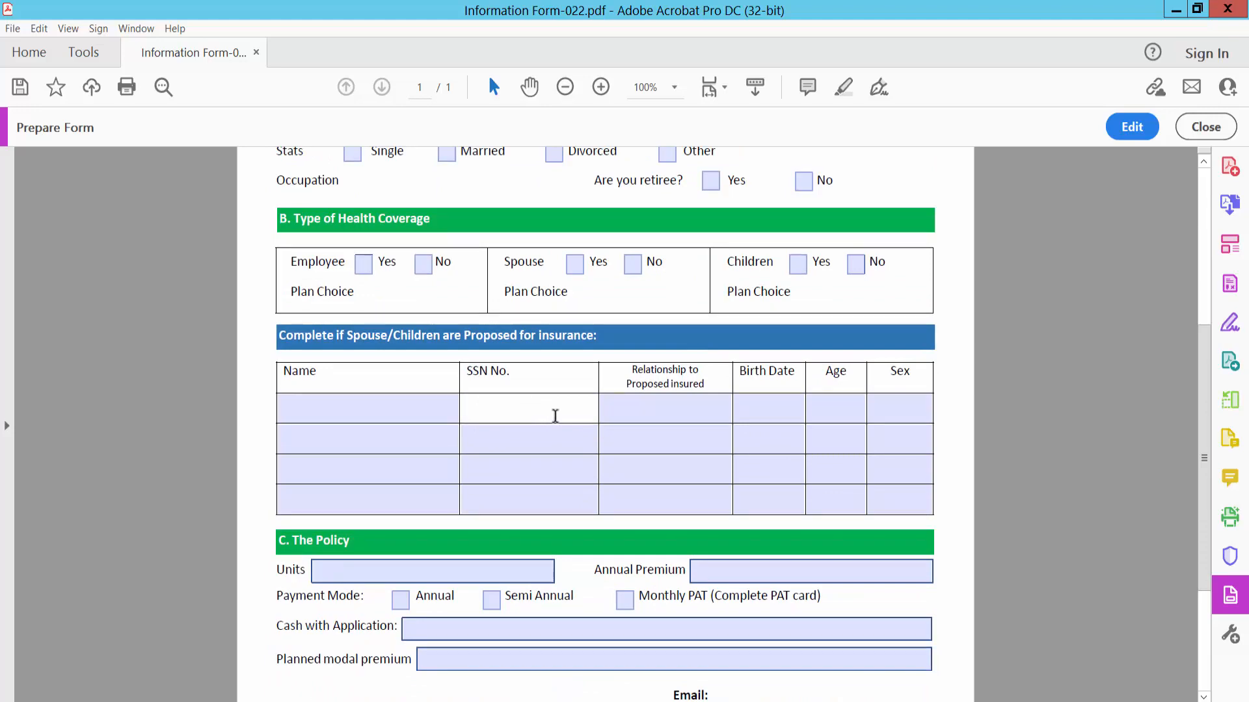
click(1130, 126)
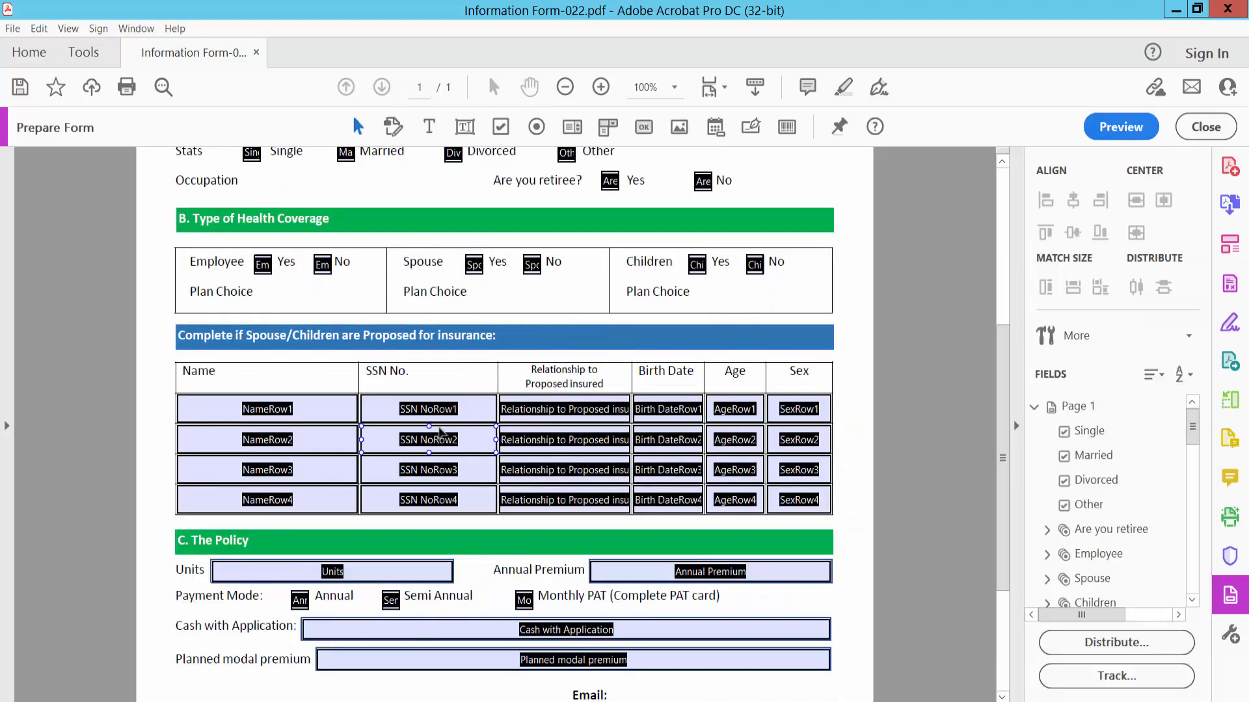
double_click(428, 408)
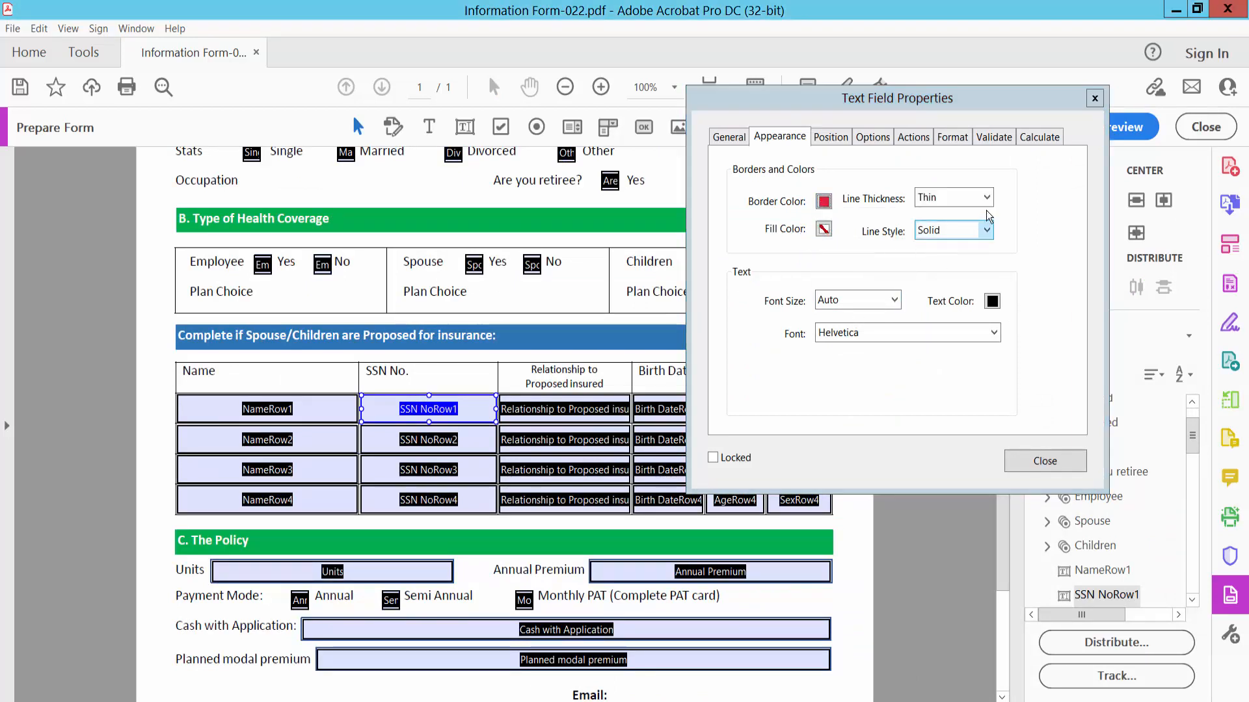
- Set SSN NoRow1's border to Thick line thickness and preview the result
click(952, 197)
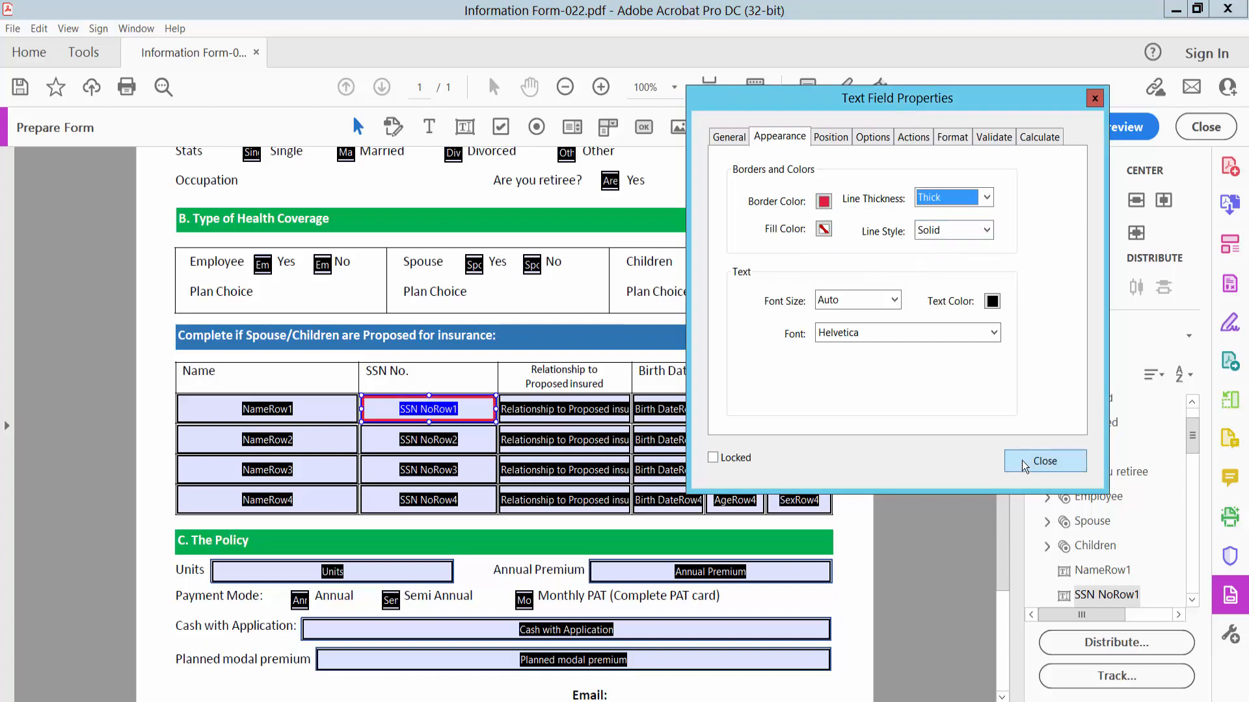
click(1045, 460)
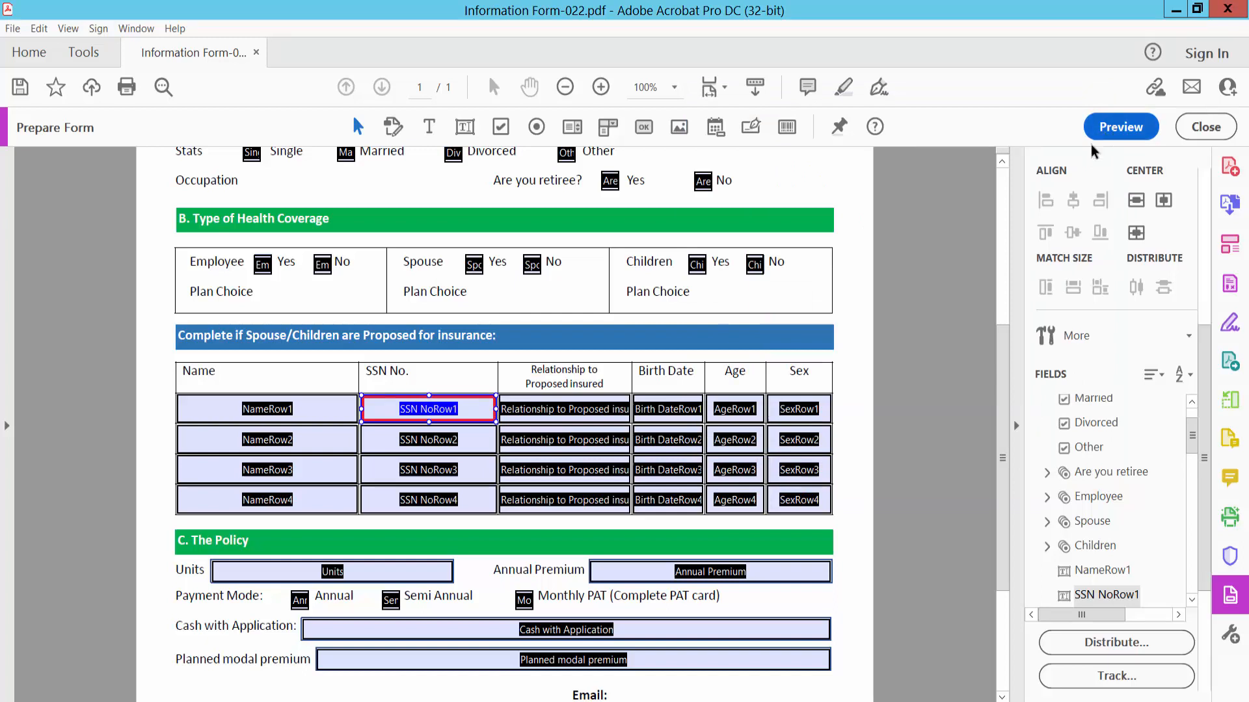
click(1120, 127)
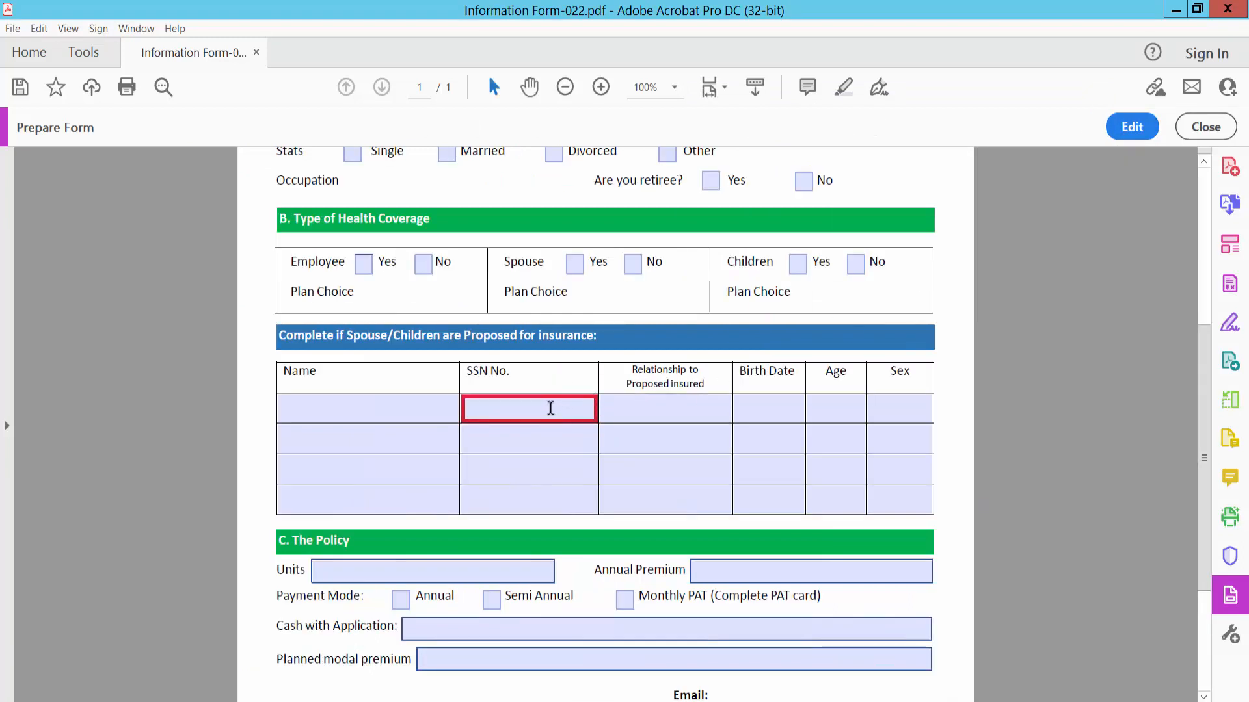
mouse_move(848, 305)
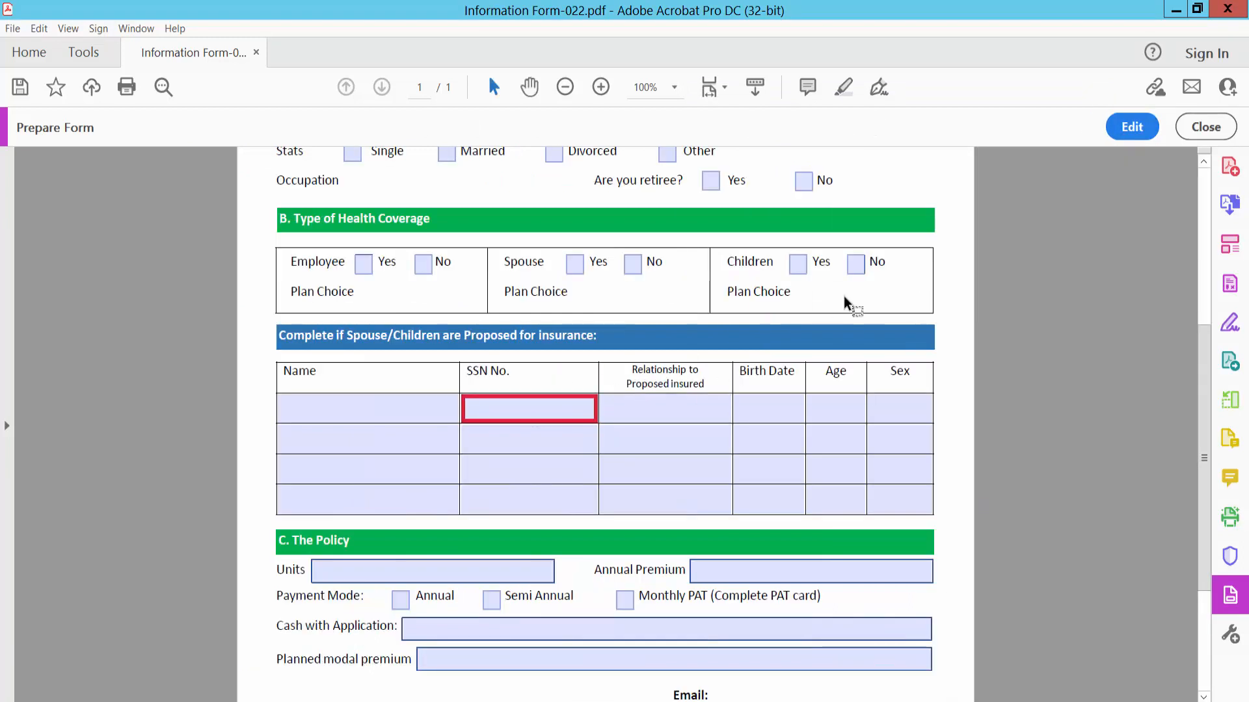